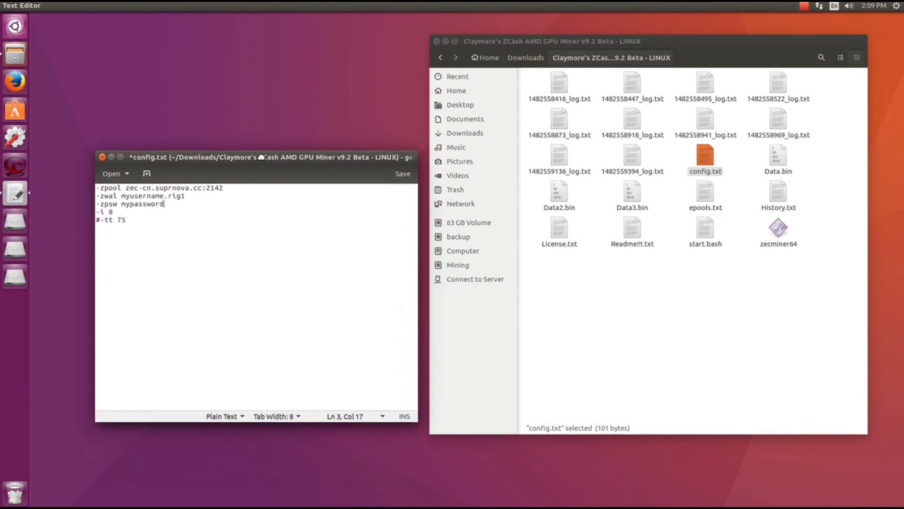
# - Highlight the -zpool address, -zwal worker and -zpsw password in config.txt, then close gedit
pyautogui.click(704, 158)
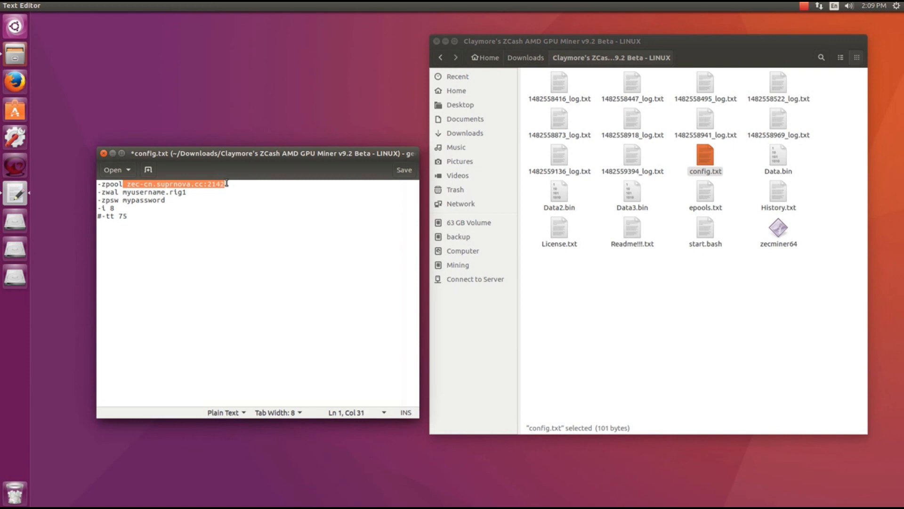
pyautogui.click(126, 192)
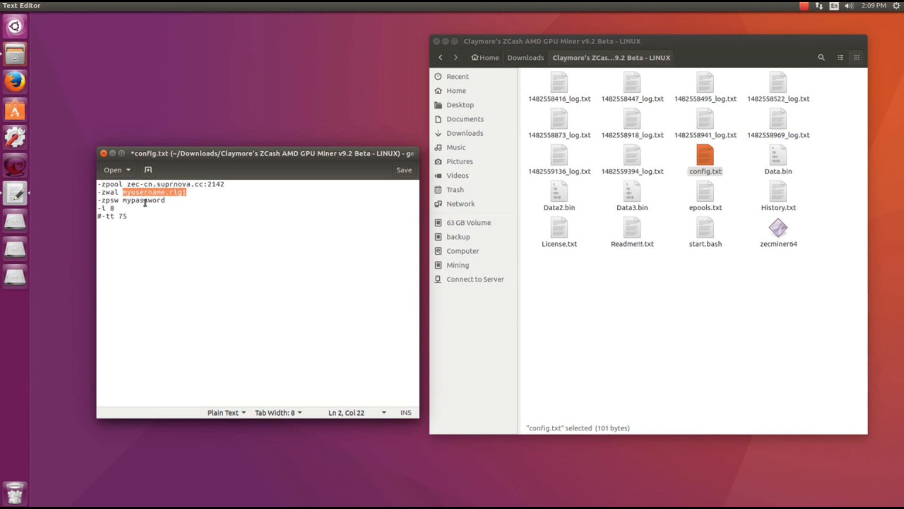
pyautogui.doubleClick(142, 200)
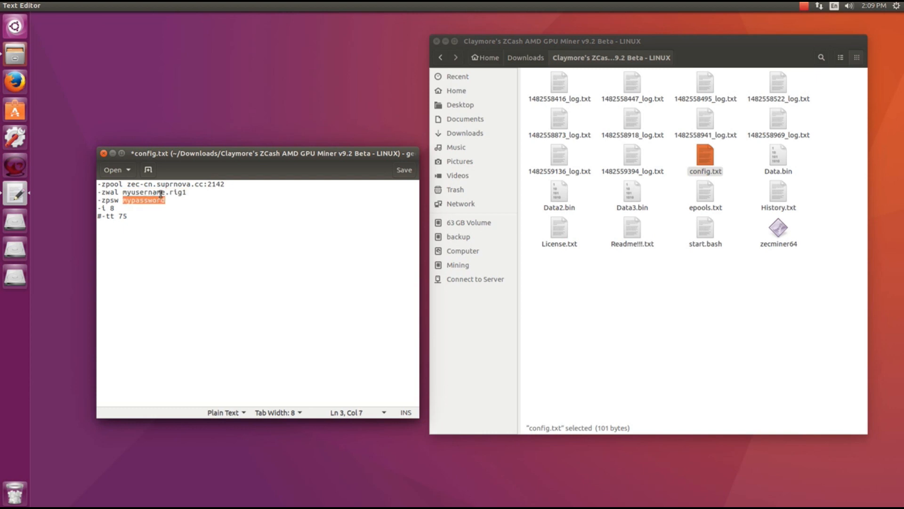
pyautogui.click(104, 153)
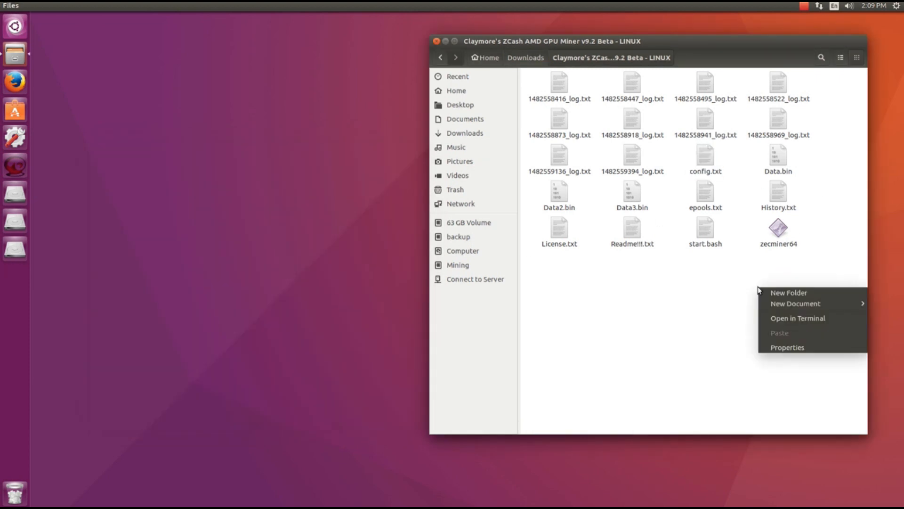
# - Open a terminal in the Claymore miner folder and begin typing ./zecminer
pyautogui.click(798, 318)
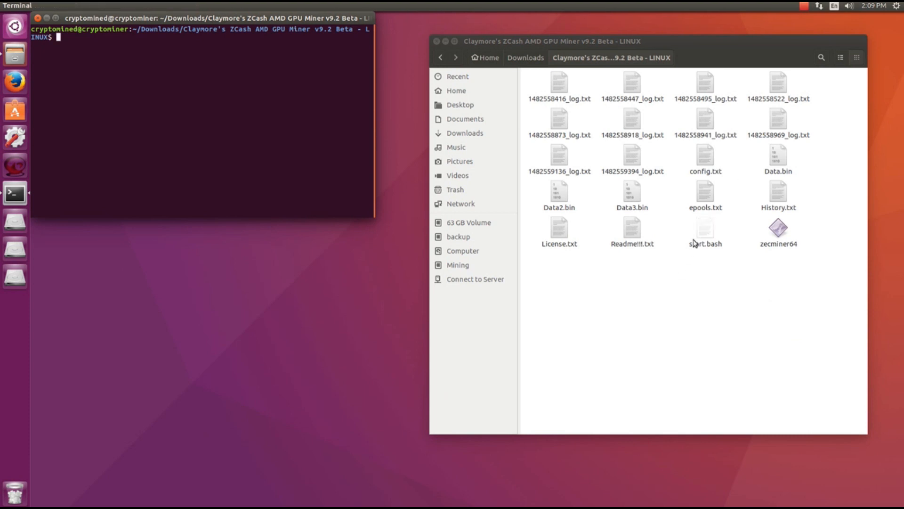
pyautogui.click(778, 227)
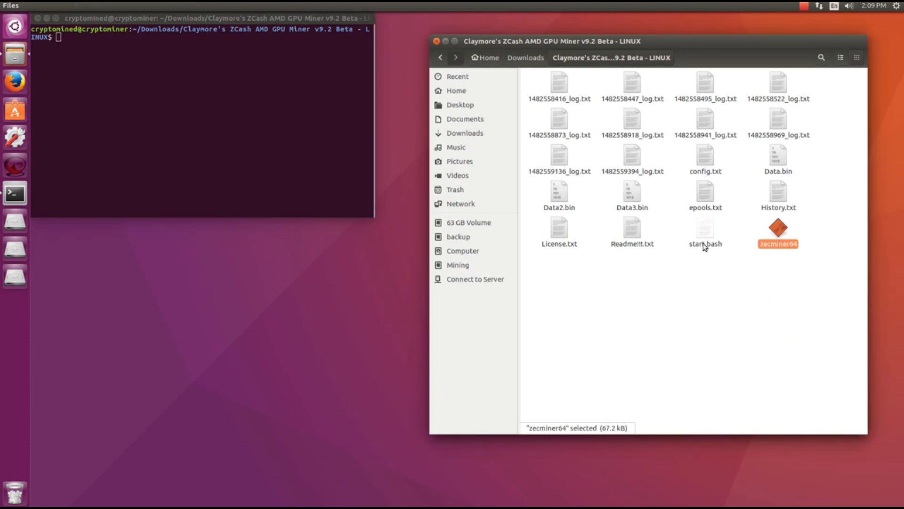
pyautogui.click(704, 231)
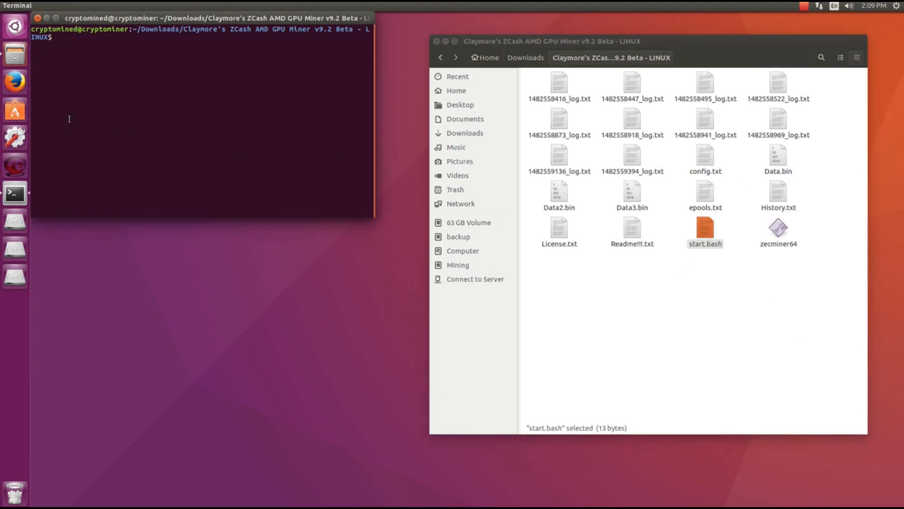
pyautogui.write('./zecminer')
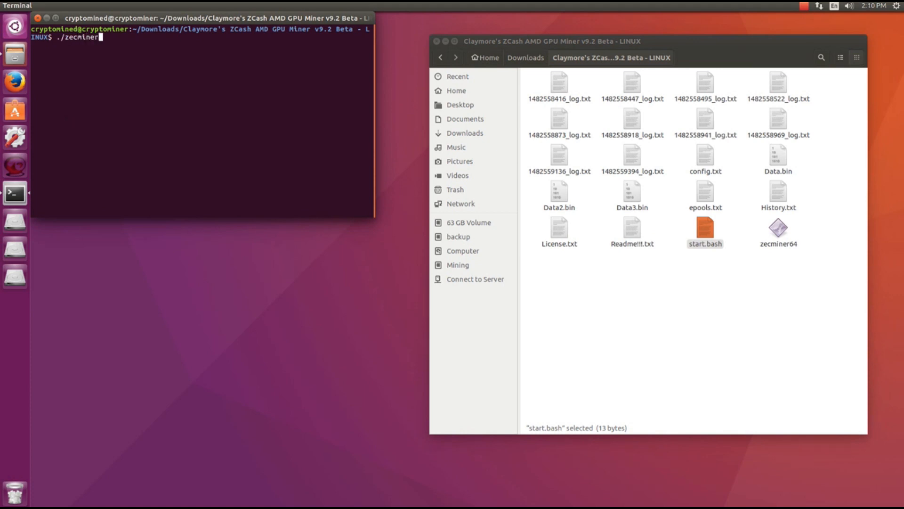
# - Complete the command as ./zecminer64 to run the miner on six AMD GPUs
pyautogui.write('64')
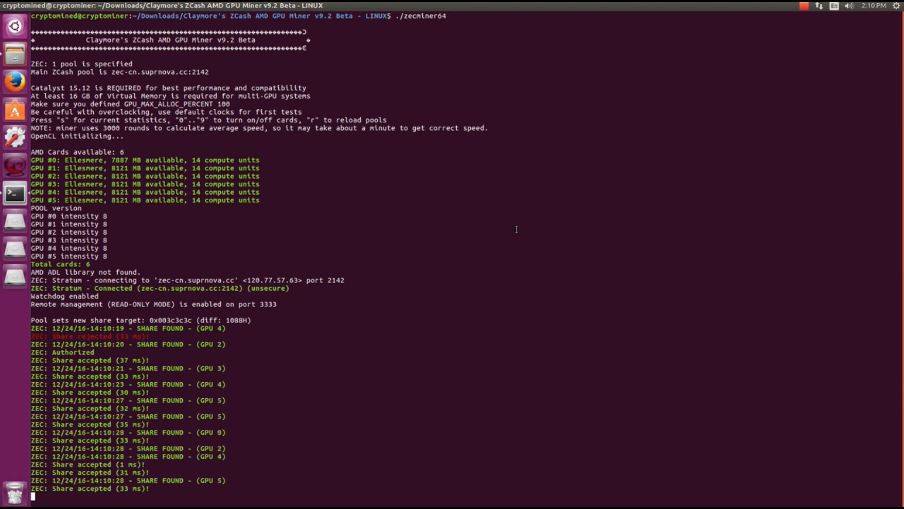
# - Scroll the miner output to follow accepted shares and GPU temperature and fan readings
pyautogui.scroll(-3)
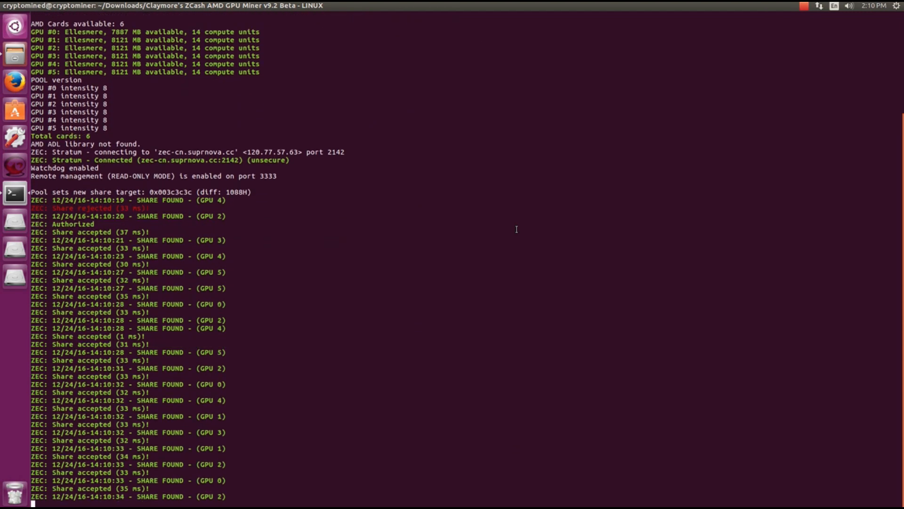
pyautogui.scroll(-3)
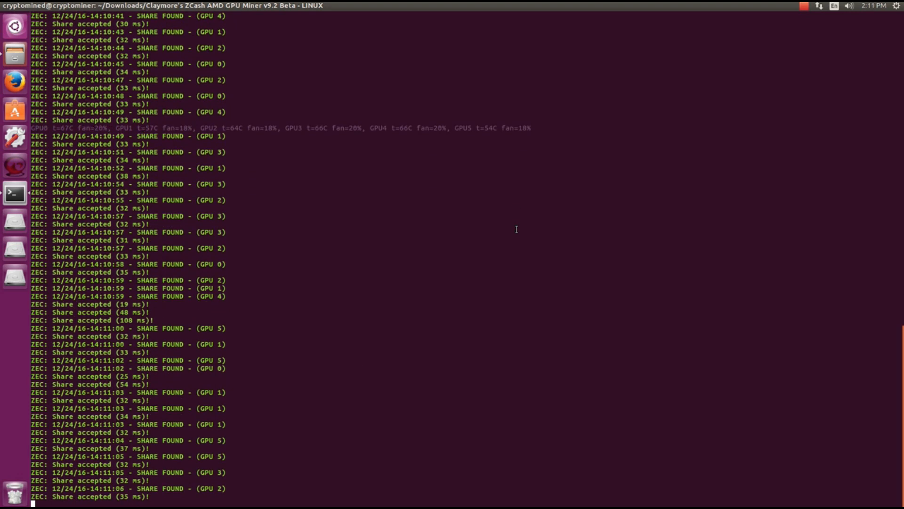
pyautogui.scroll(-3)
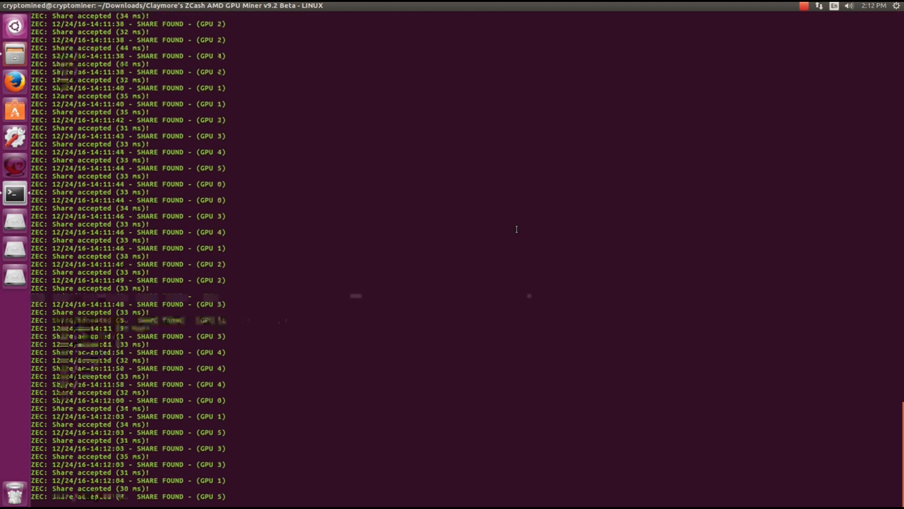
# - Scroll to the speed report showing about 1405 H/s, 133 shares, one rejected
pyautogui.scroll(-3)
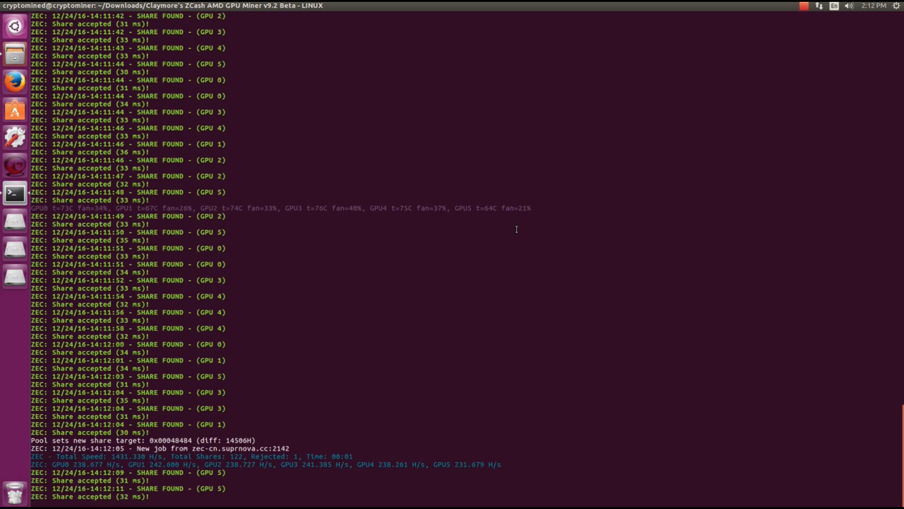
pyautogui.scroll(-3)
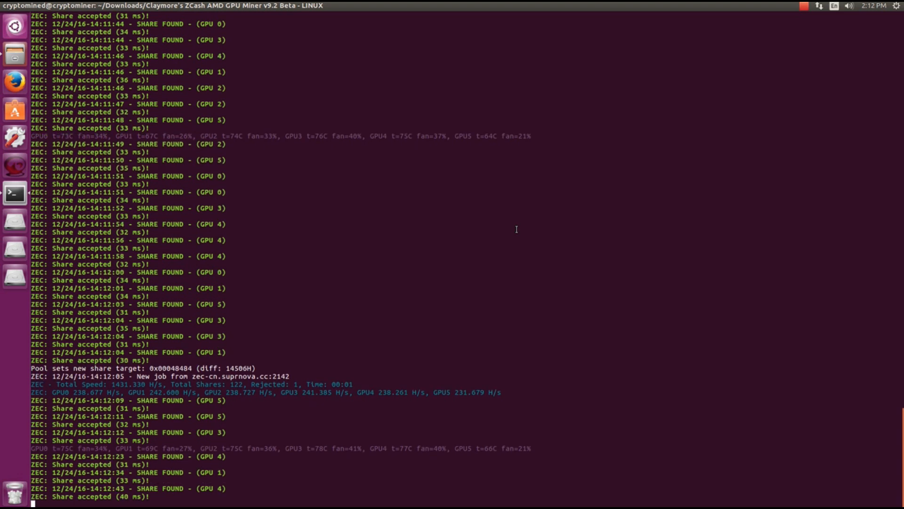
pyautogui.scroll(-3)
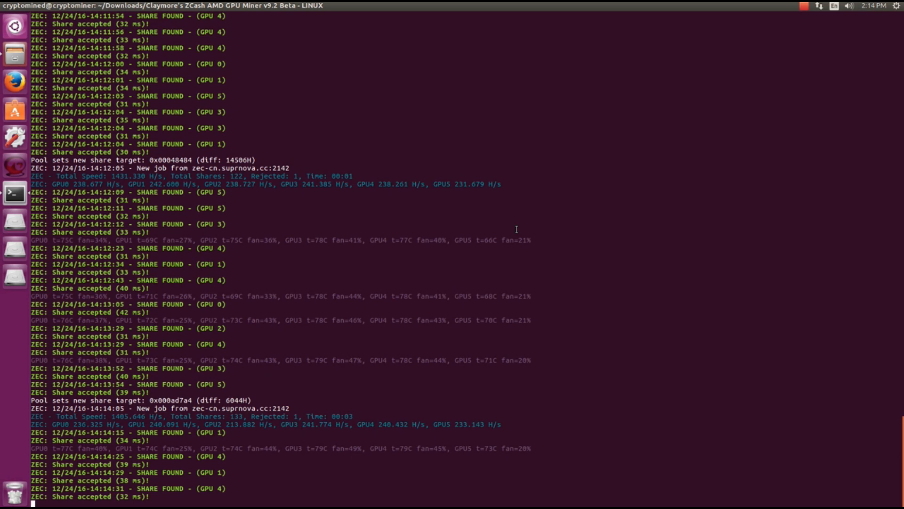
# - Scroll to the latest report: about 1427 H/s total, 155 shares, one rejected
pyautogui.scroll(-3)
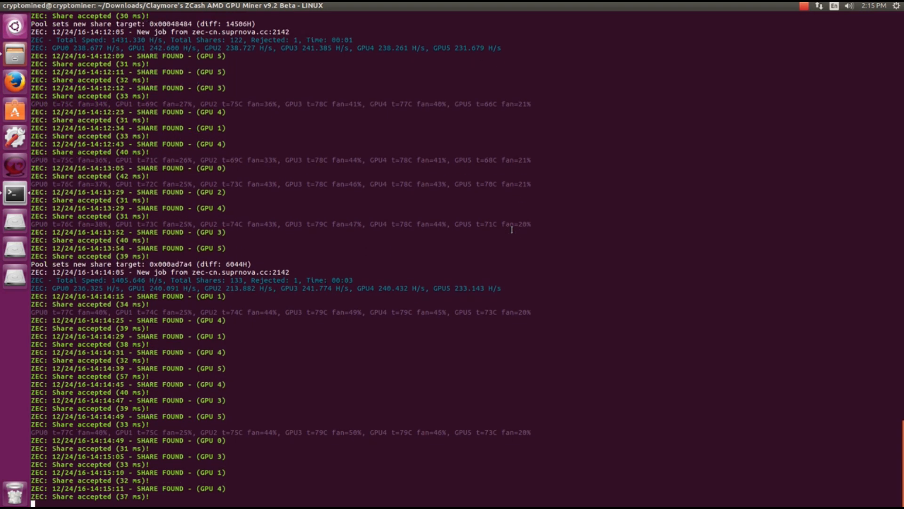
pyautogui.scroll(-3)
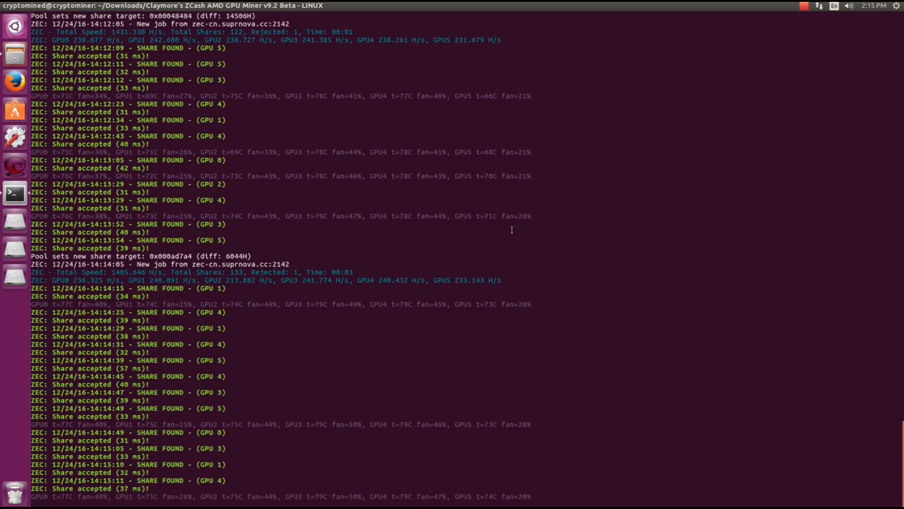
pyautogui.scroll(-3)
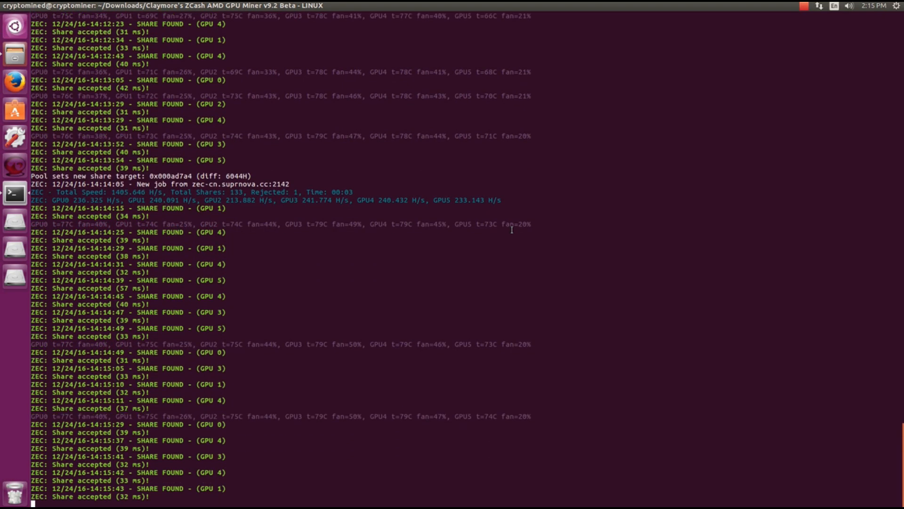
pyautogui.scroll(-3)
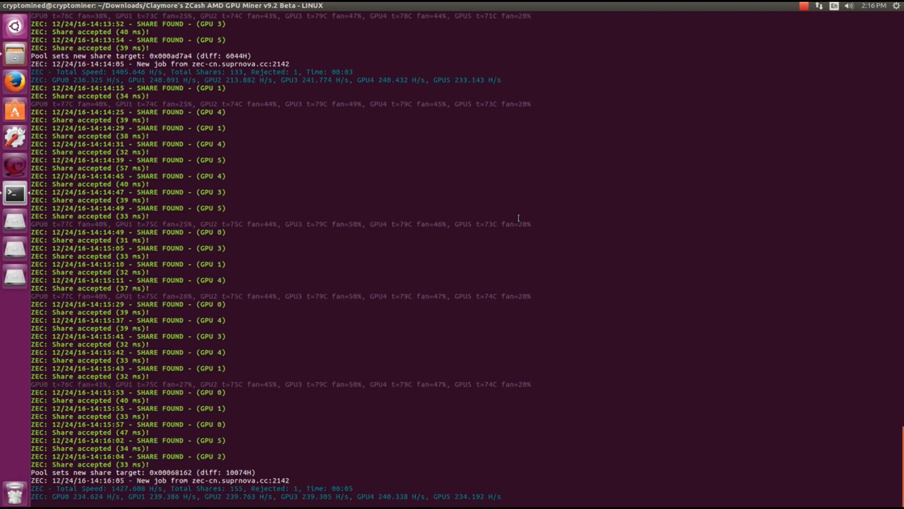
pyautogui.scroll(-3)
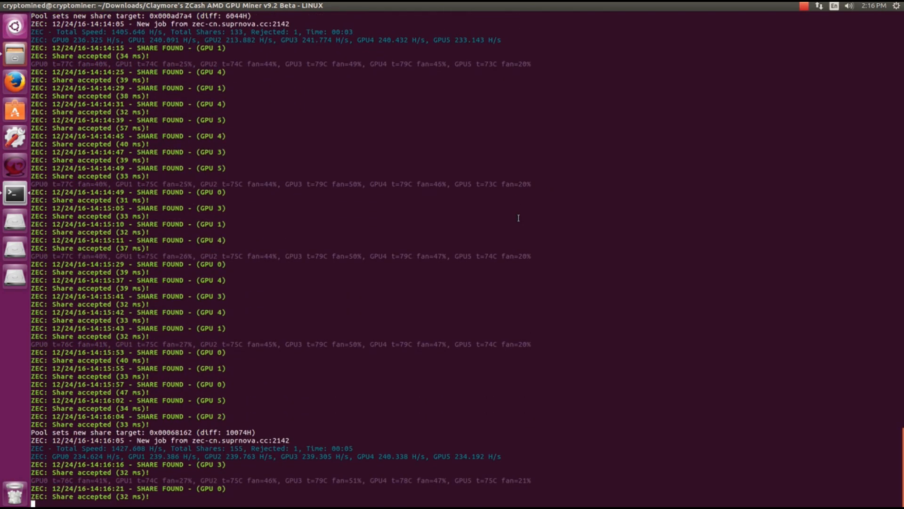